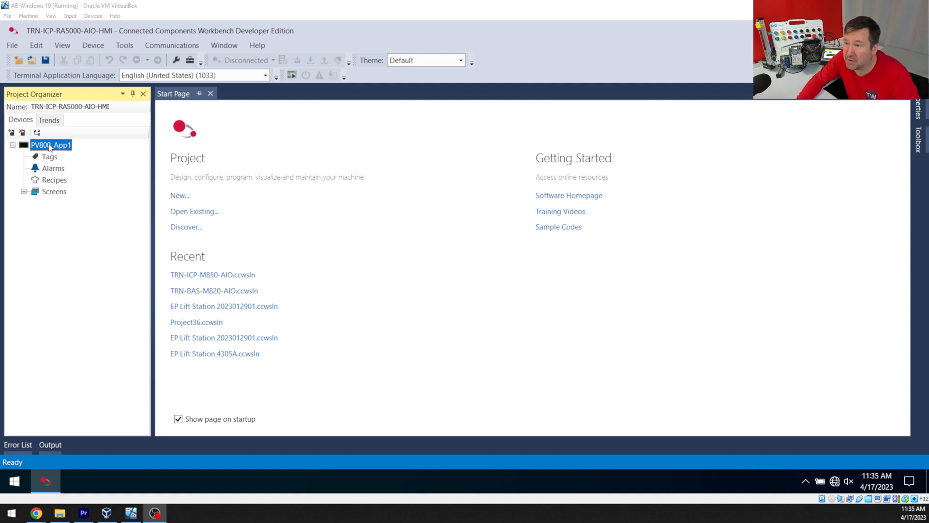
# Export PV800_App1 from Project Organizer as a .cha PVc application file and save it.
pyautogui.rightClick(49, 144)
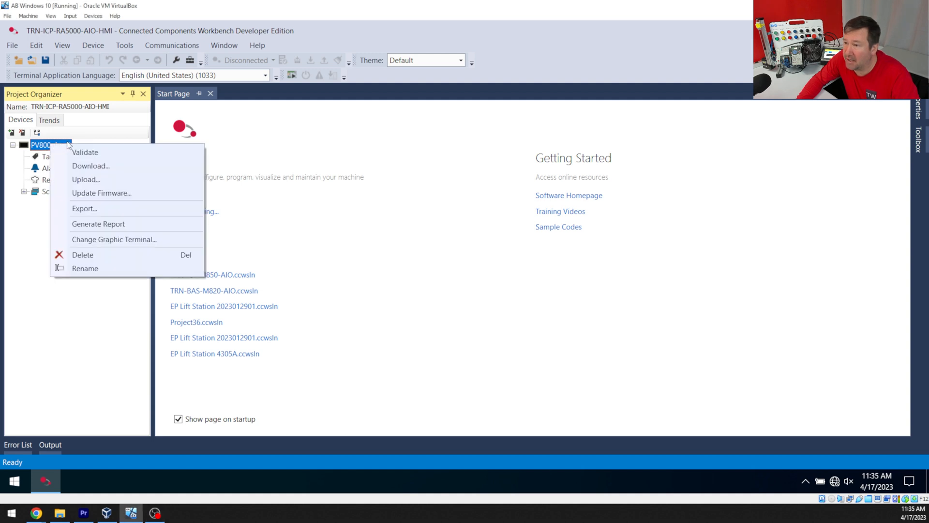
pyautogui.click(84, 208)
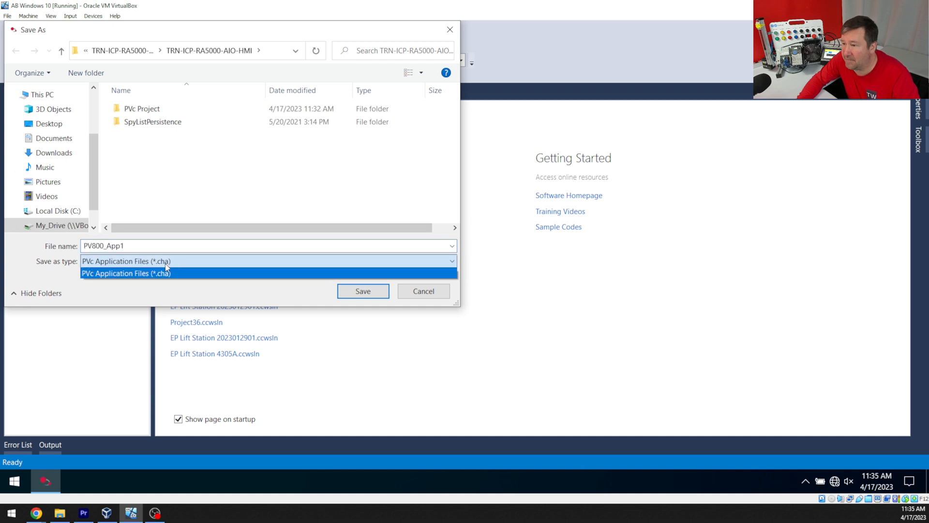
pyautogui.click(126, 273)
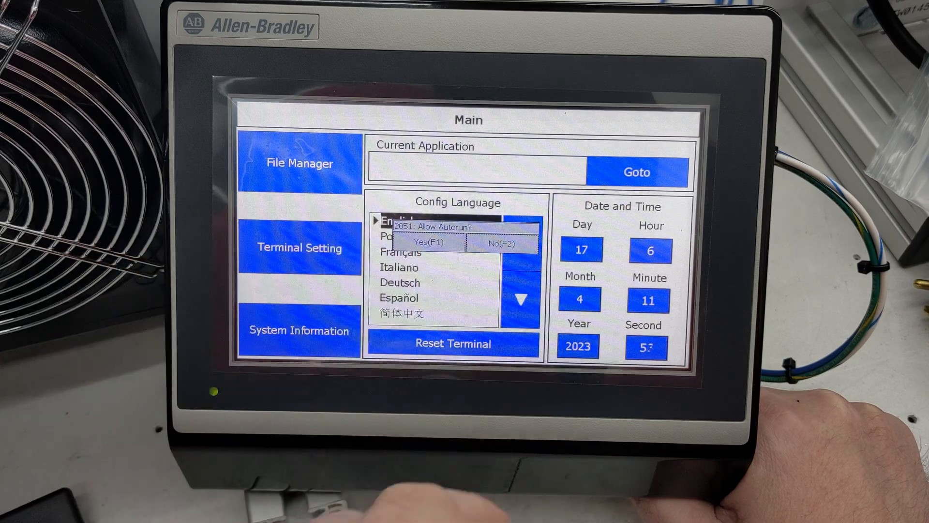
# Answer No to Allow Autorun and go to File Manager from the Main screen.
pyautogui.click(501, 243)
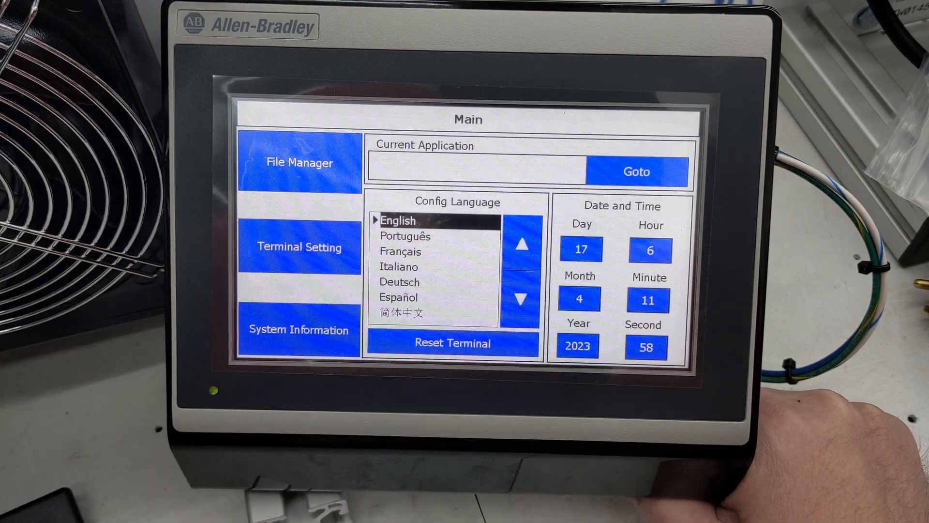
pyautogui.click(299, 162)
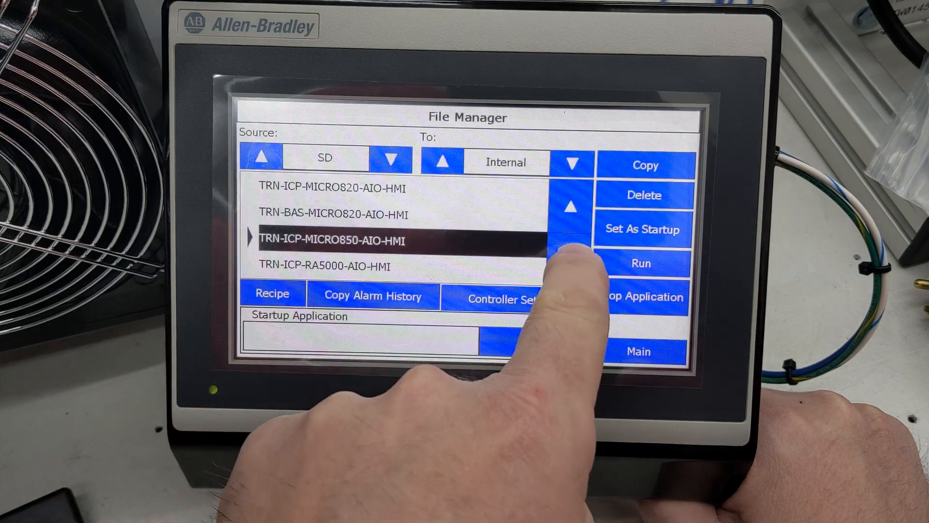
# Copy TRN-ICP-RA5000-AIO-HMI from SD to Internal and acknowledge 'Operation succeeded'.
pyautogui.click(572, 260)
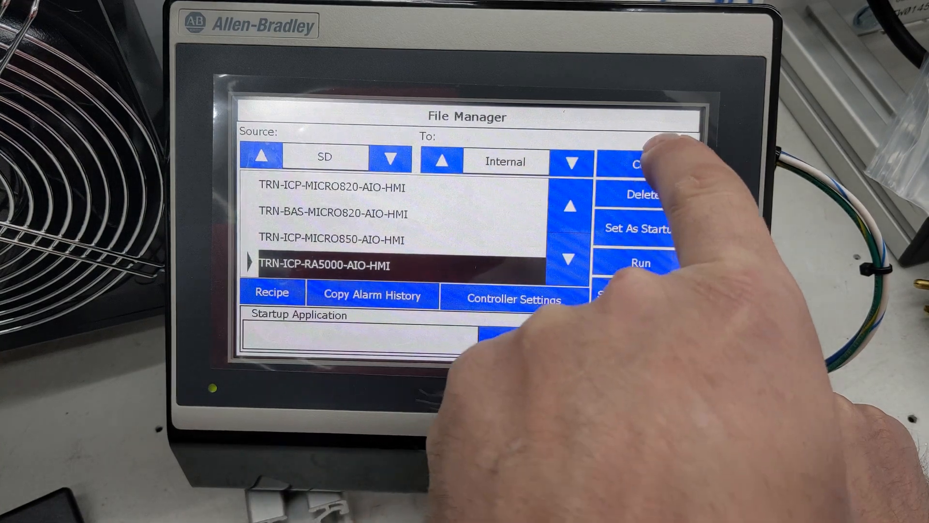
pyautogui.click(640, 163)
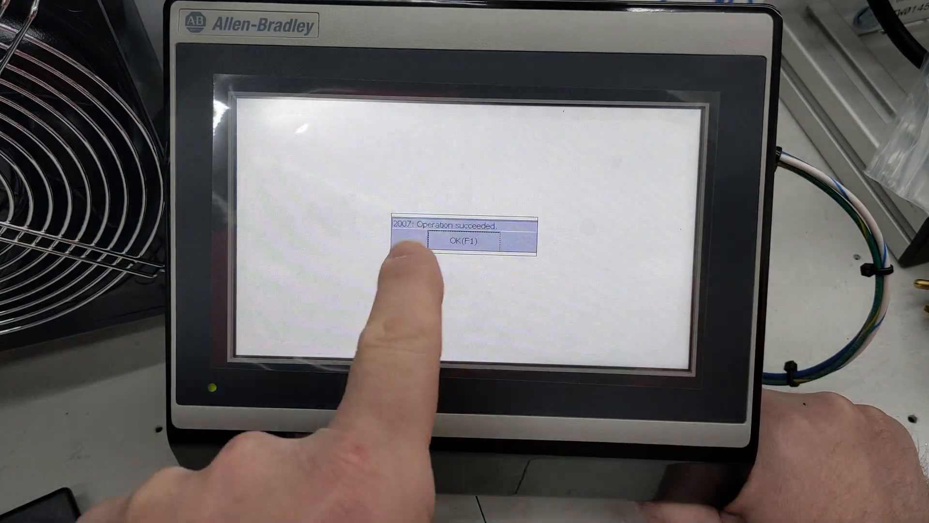
pyautogui.click(463, 245)
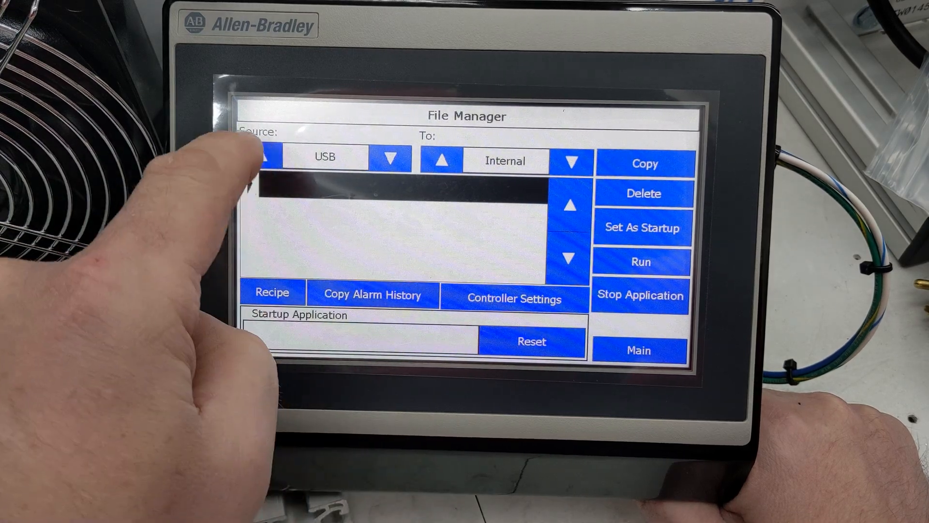
# From Internal source, set TRN-ICP-RA5000-AIO-HMI as startup and run it.
pyautogui.click(260, 156)
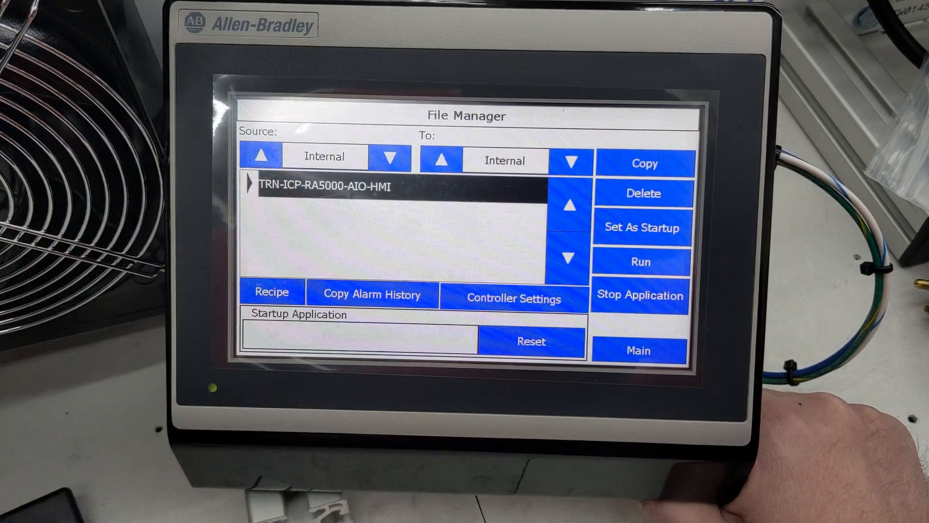
pyautogui.click(642, 226)
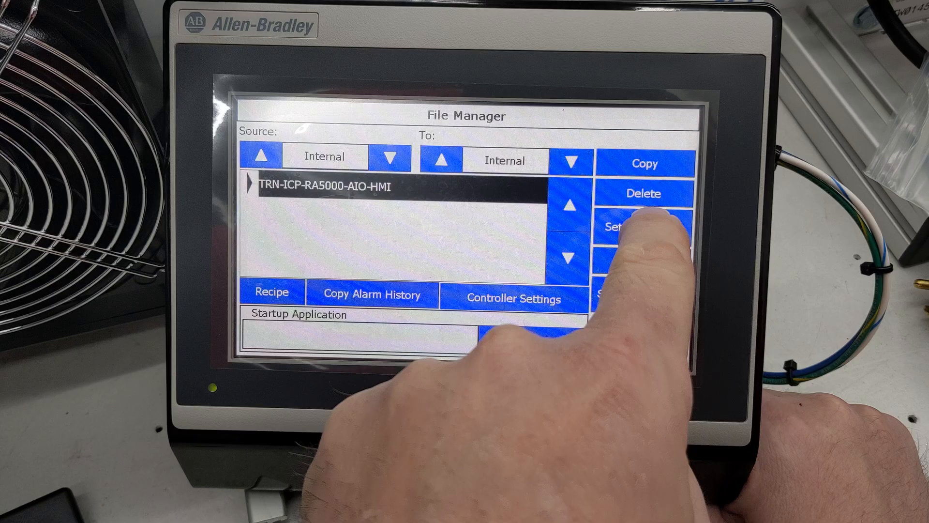
pyautogui.click(640, 226)
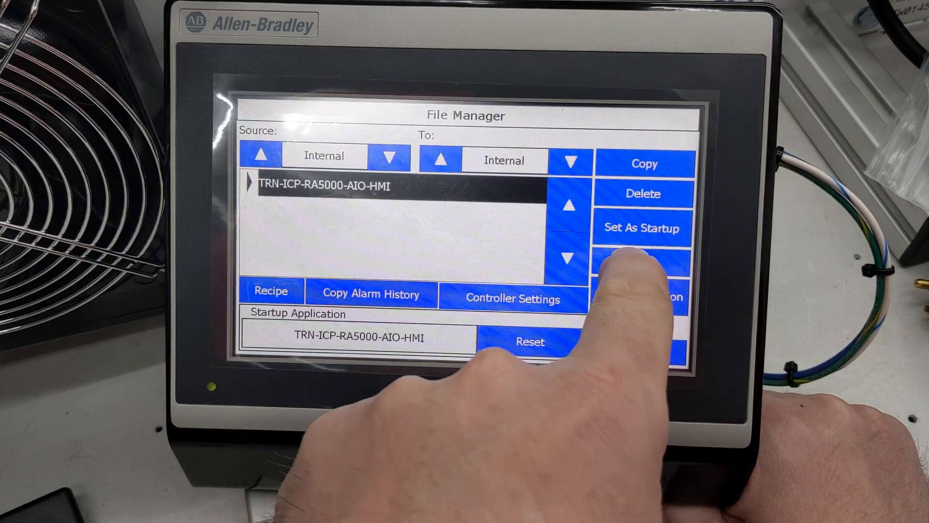
pyautogui.click(642, 261)
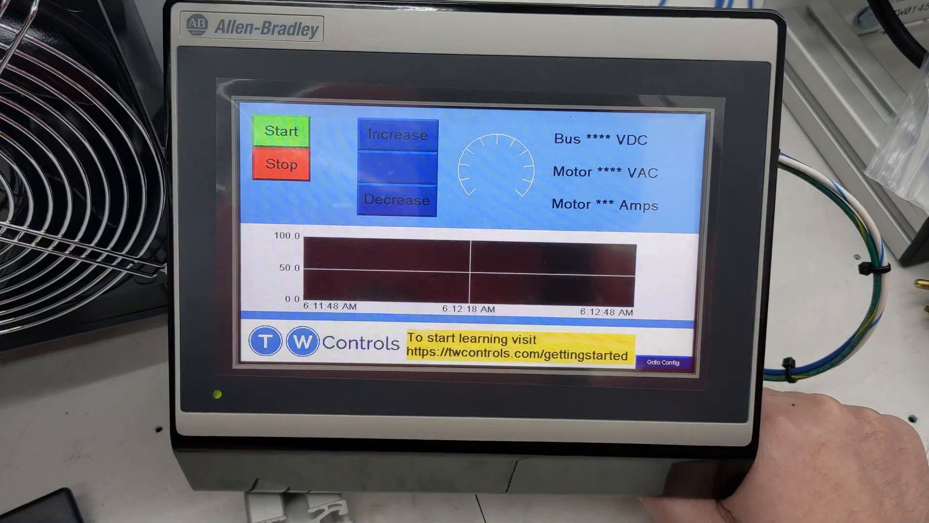